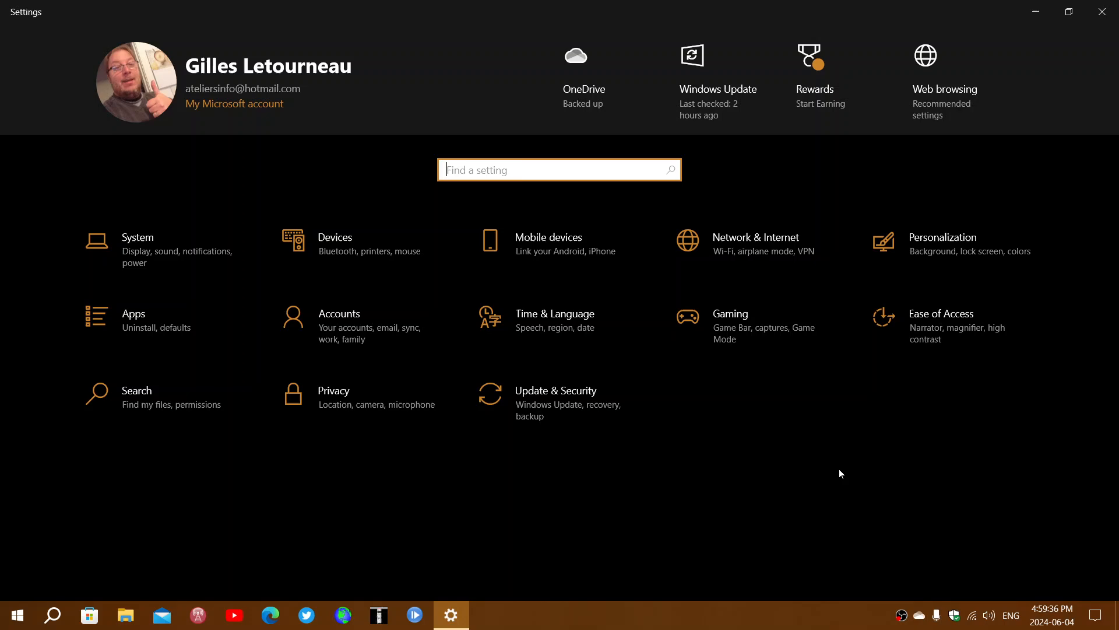
pyautogui.moveTo(800, 419)
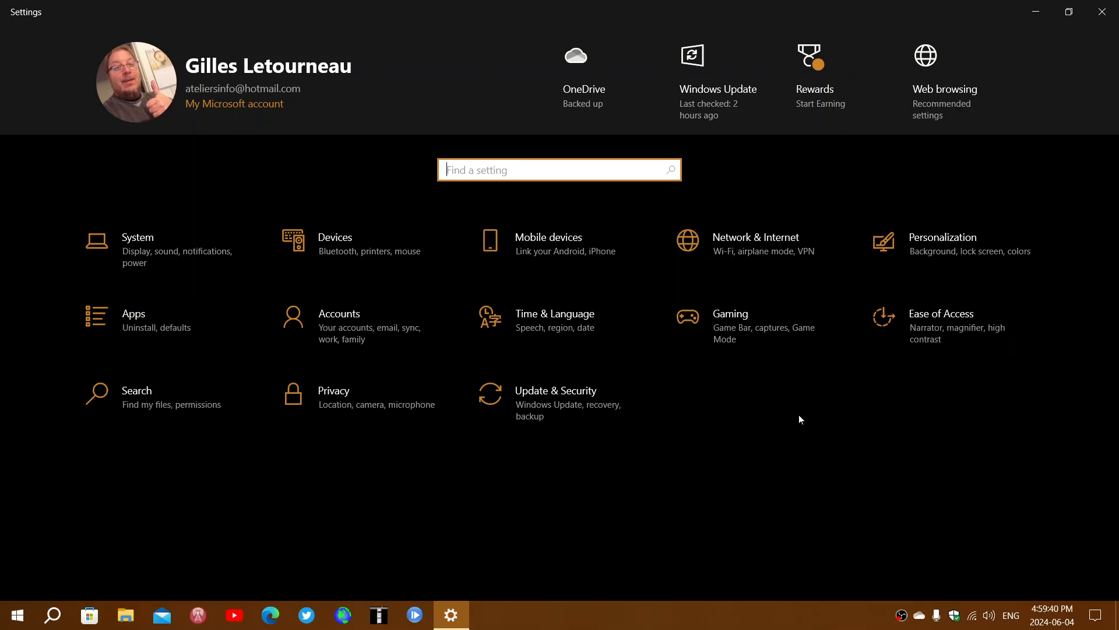
# Step: Minimize the Settings window to show the desert sunset wallpaper and taskbar
pyautogui.click(1099, 12)
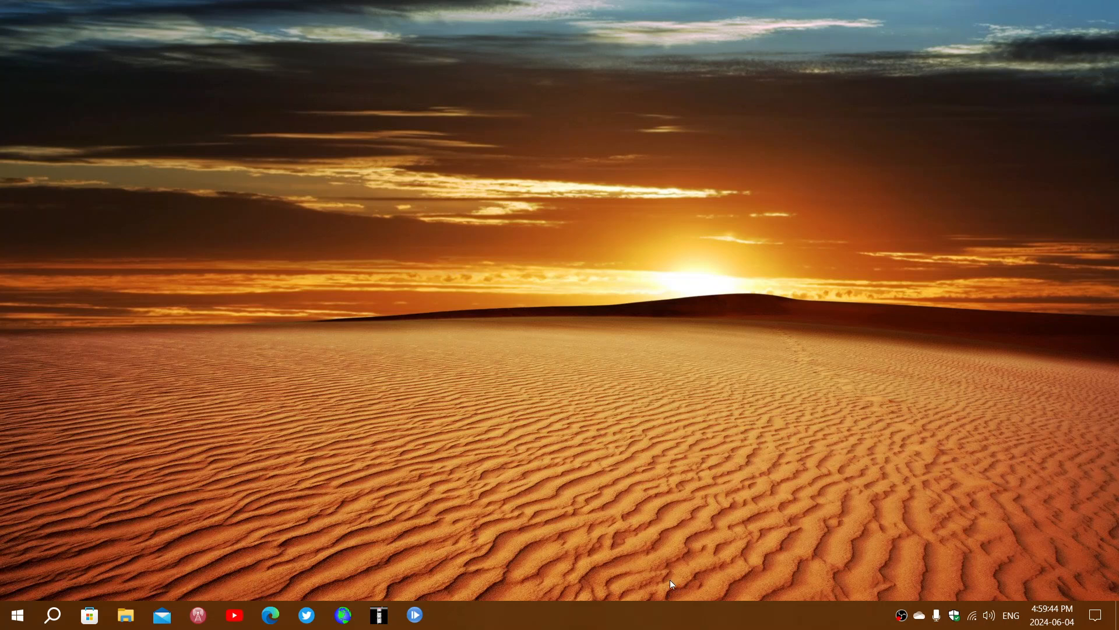
pyautogui.moveTo(243, 168)
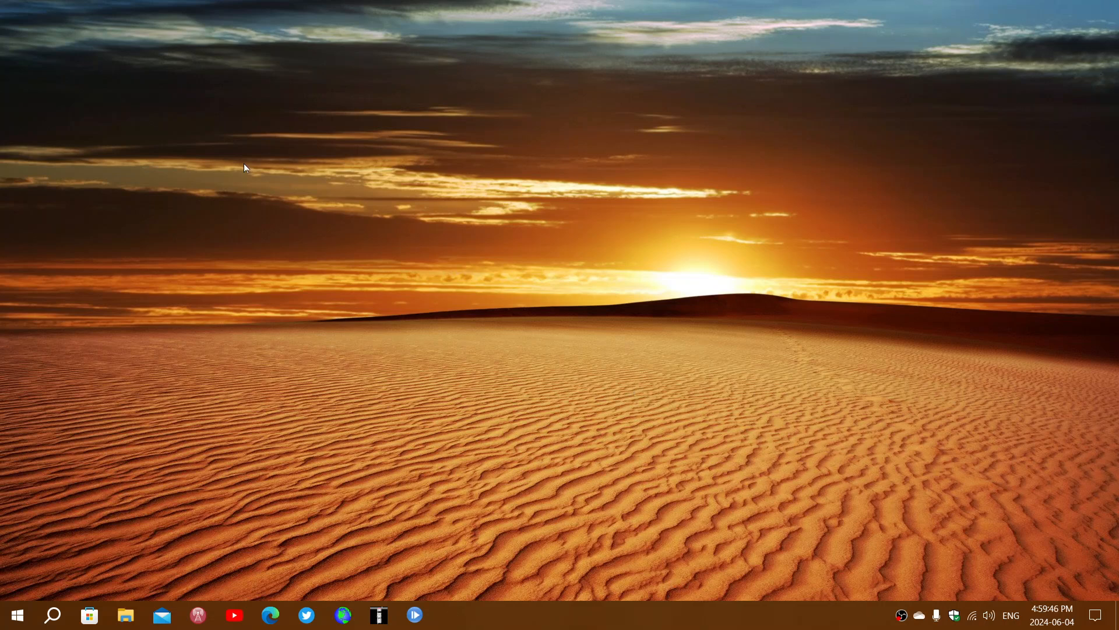
pyautogui.moveTo(500, 338)
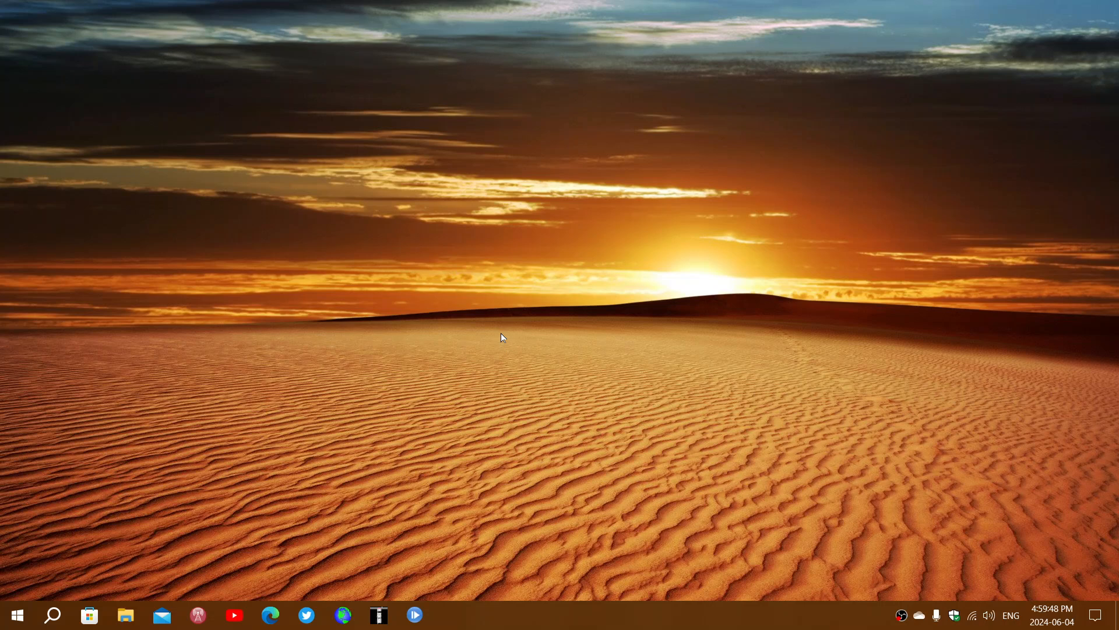
pyautogui.moveTo(539, 404)
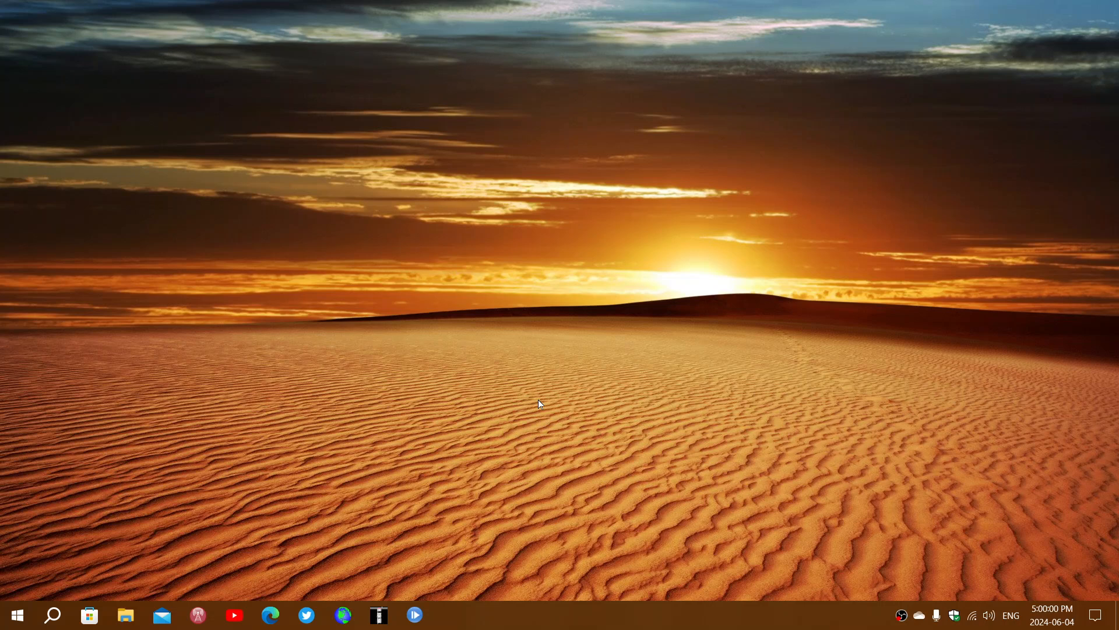
pyautogui.moveTo(478, 457)
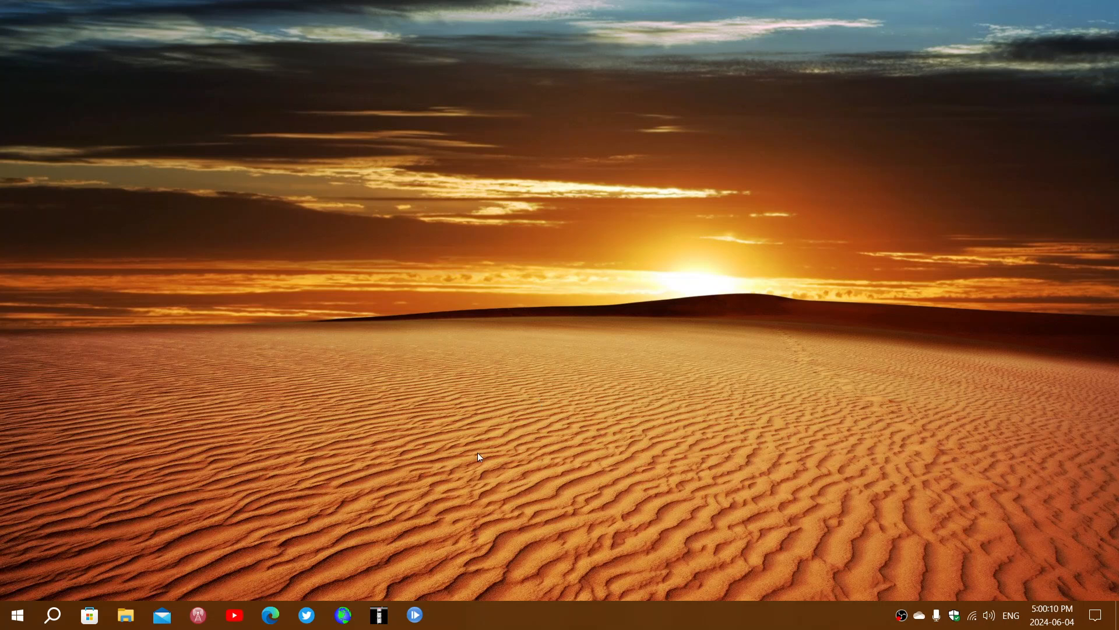
pyautogui.moveTo(293, 286)
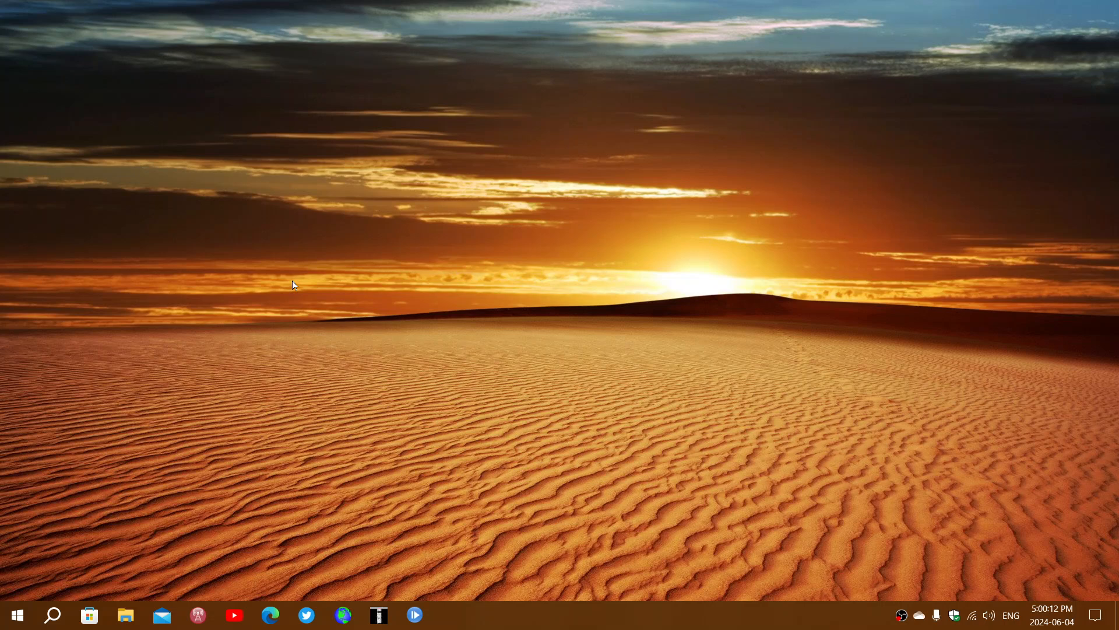
pyautogui.moveTo(235, 488)
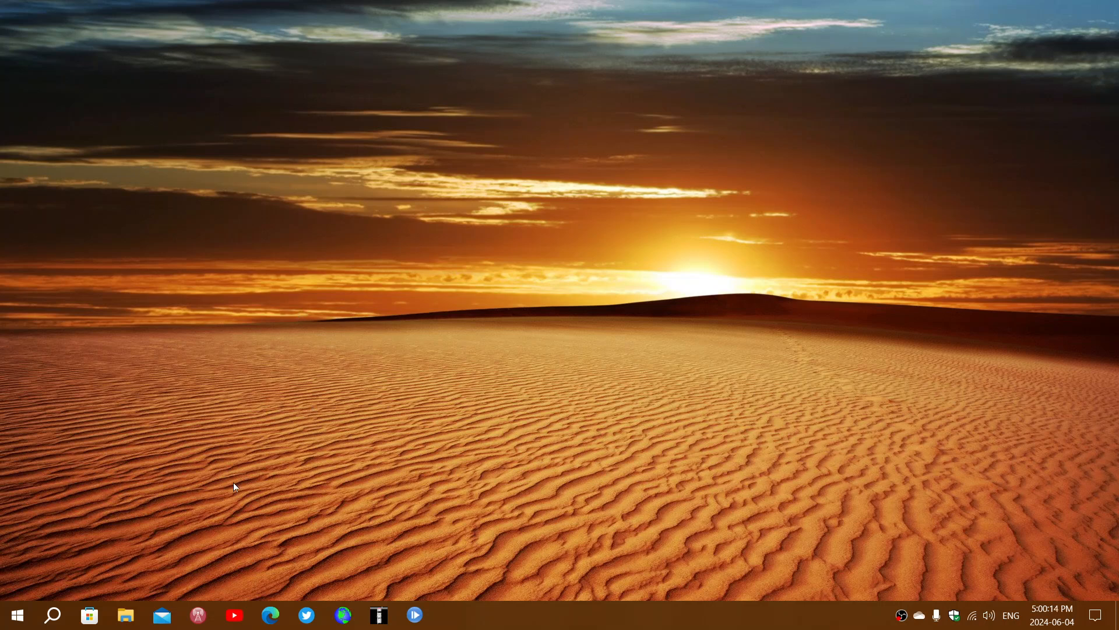
pyautogui.moveTo(72, 596)
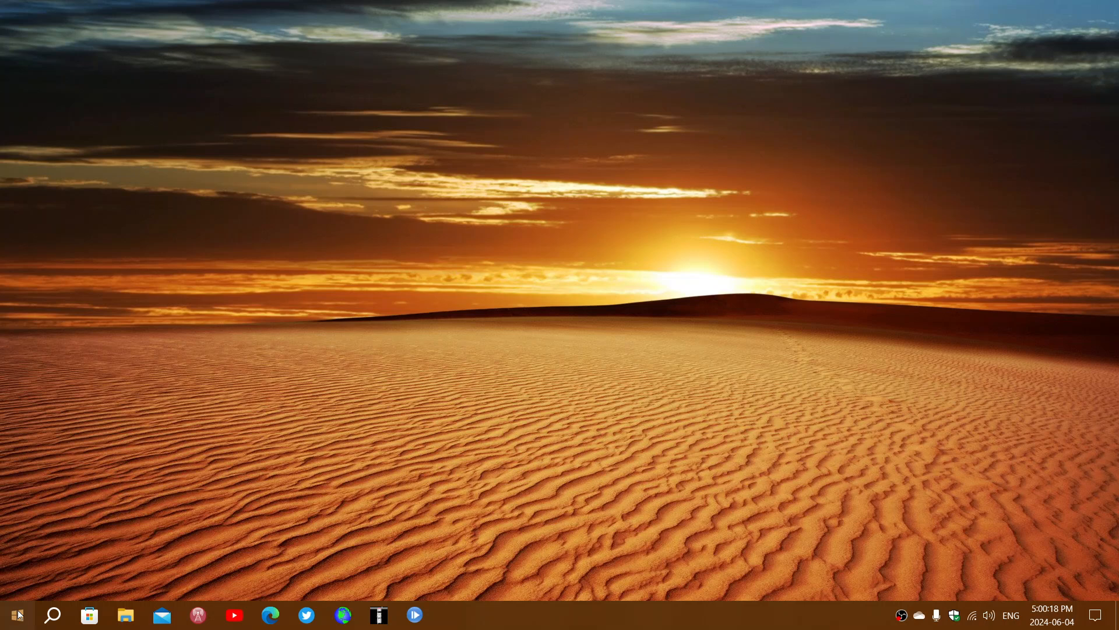
# Step: Restore the Settings window to its home page with the category grid and search box
pyautogui.click(15, 614)
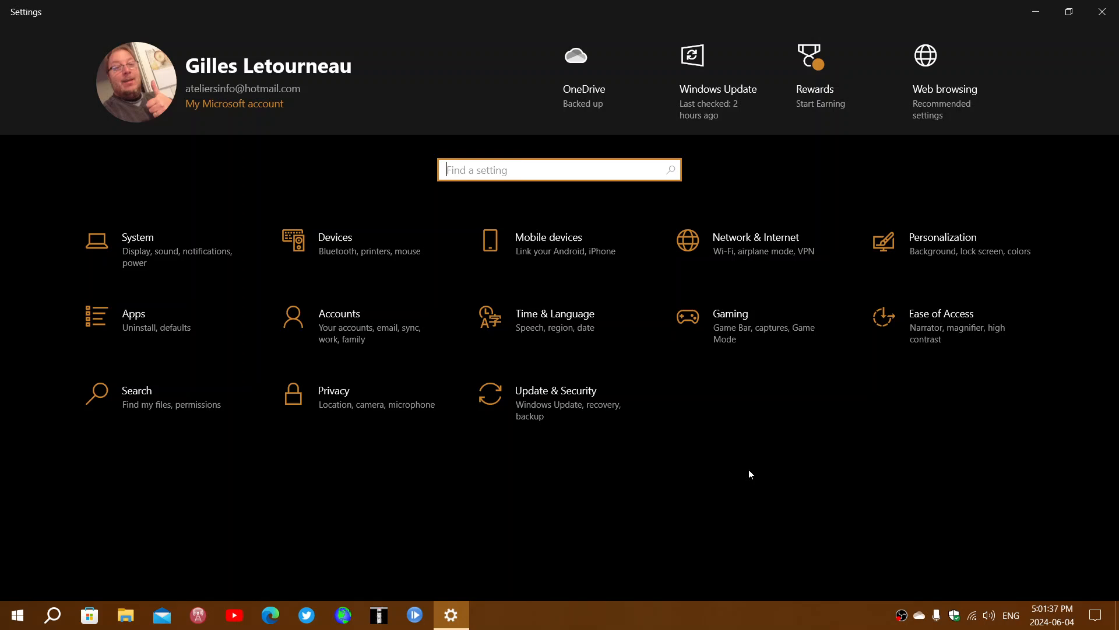
pyautogui.moveTo(696, 620)
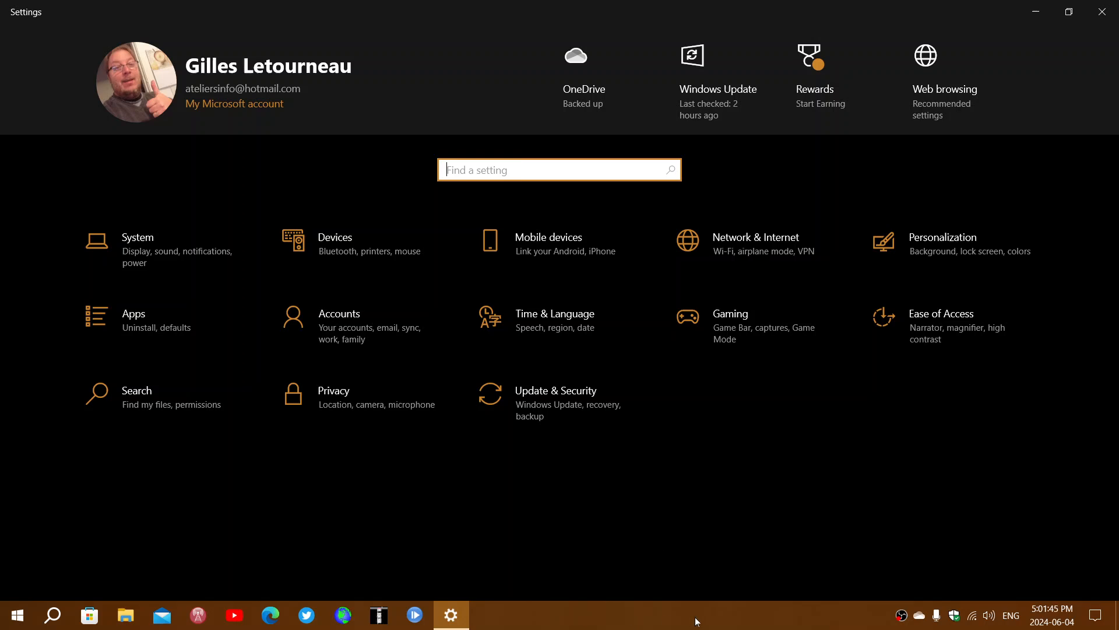